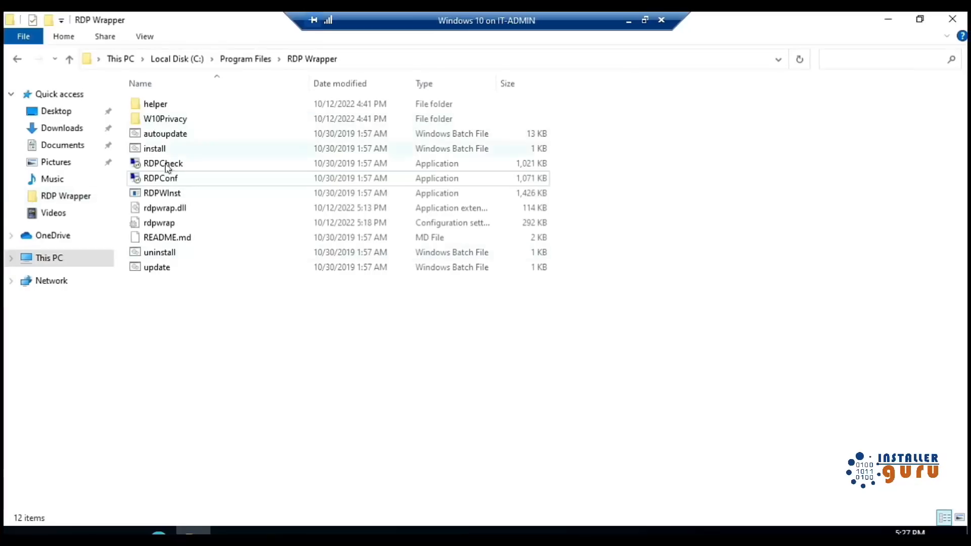
Run RDPCheck from the RDP Wrapper folder and approve the connection to 127.0.0.2
double_click(163, 162)
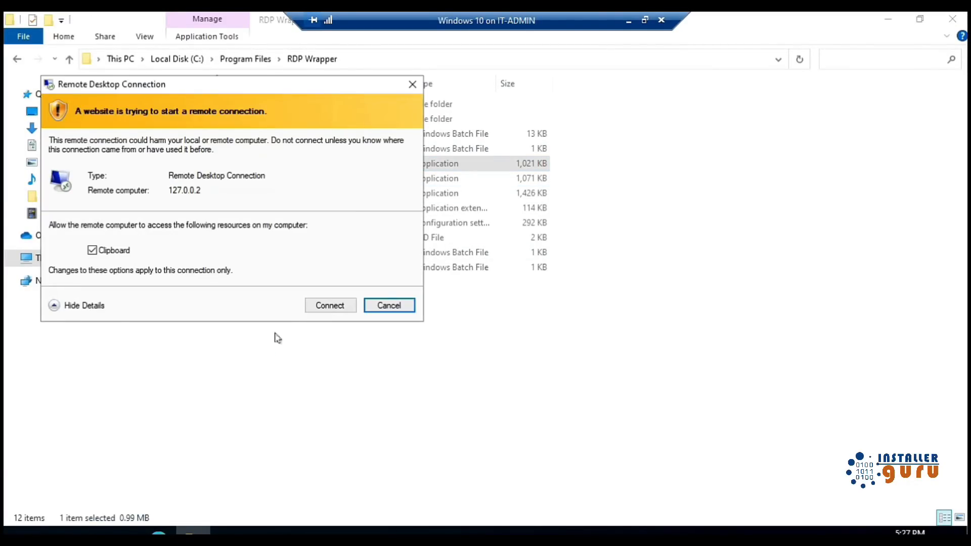
left_click(330, 305)
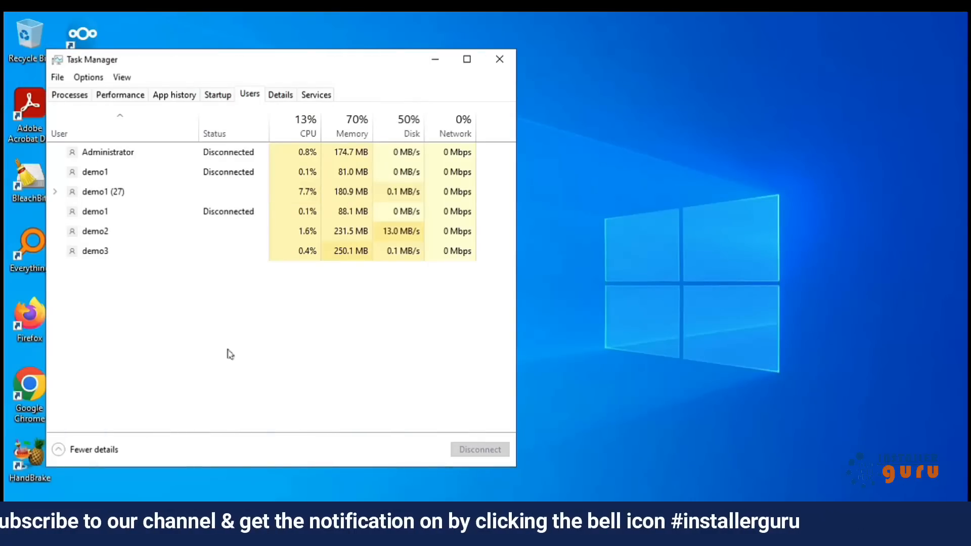
Switch Task Manager to the Performance view showing CPU, memory, disk and Ethernet graphs
left_click(119, 95)
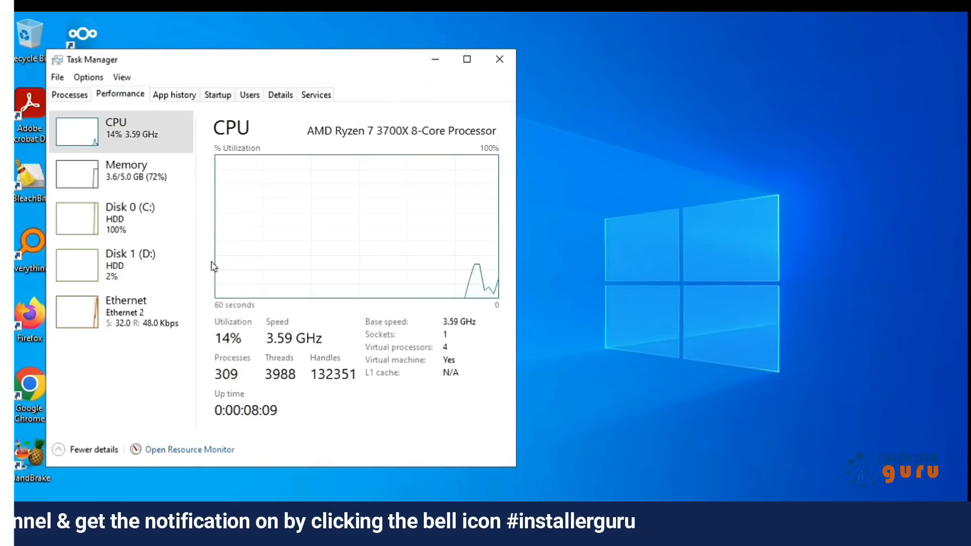